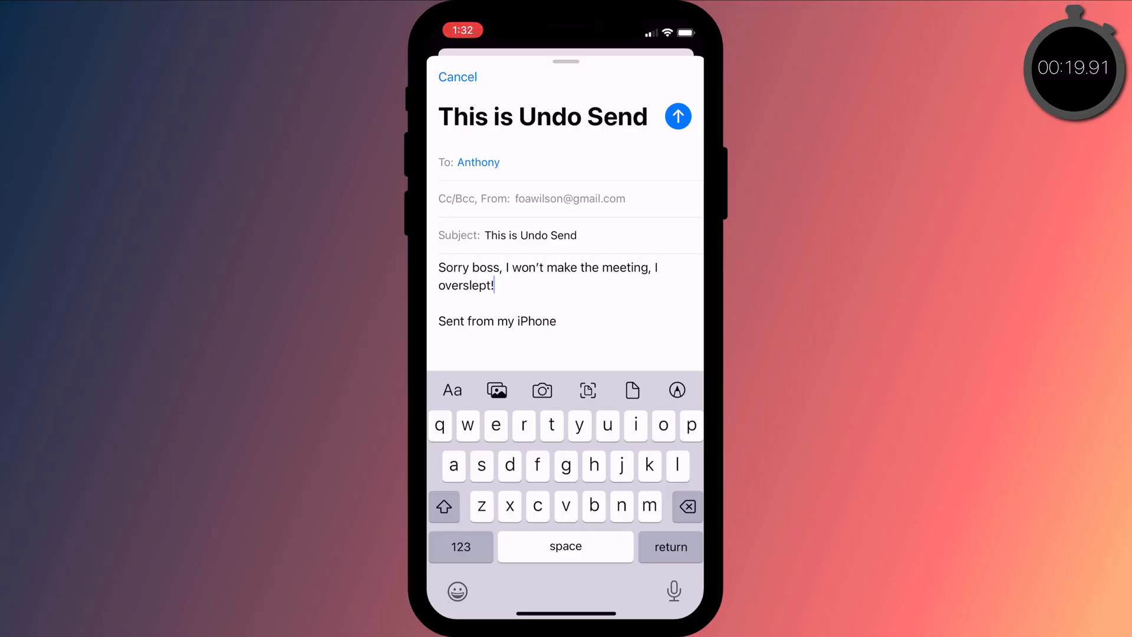
- Send the apology to Anthony and recall it with Undo Send on iPad, then again on the Mac
{"action": "left_click", "coordinate": [677, 117]}
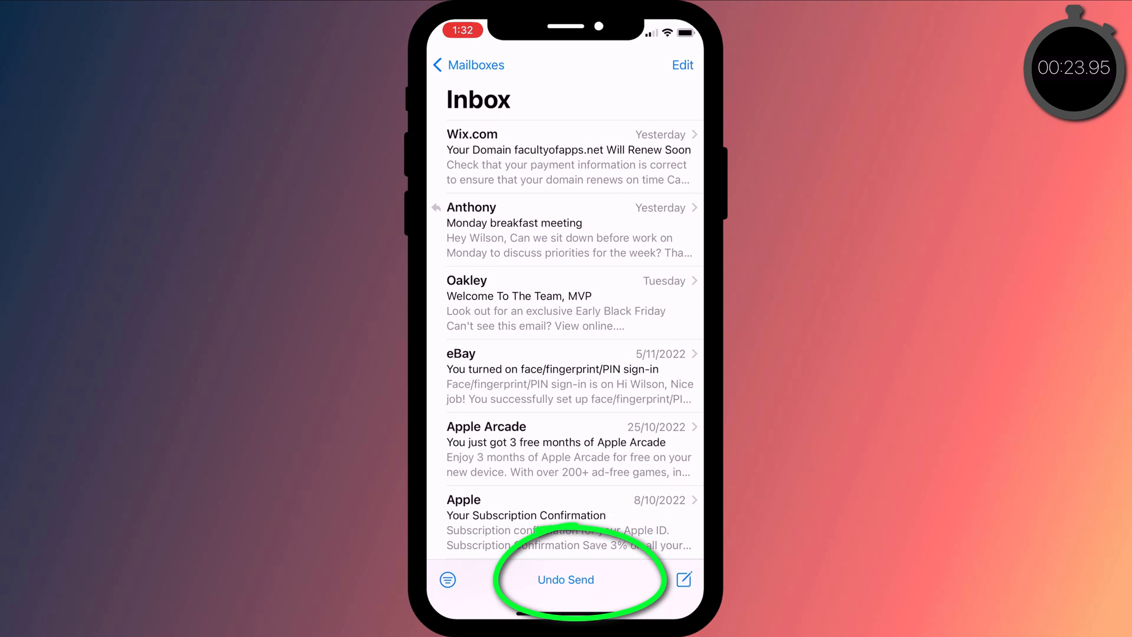
{"action": "left_click", "coordinate": [565, 580]}
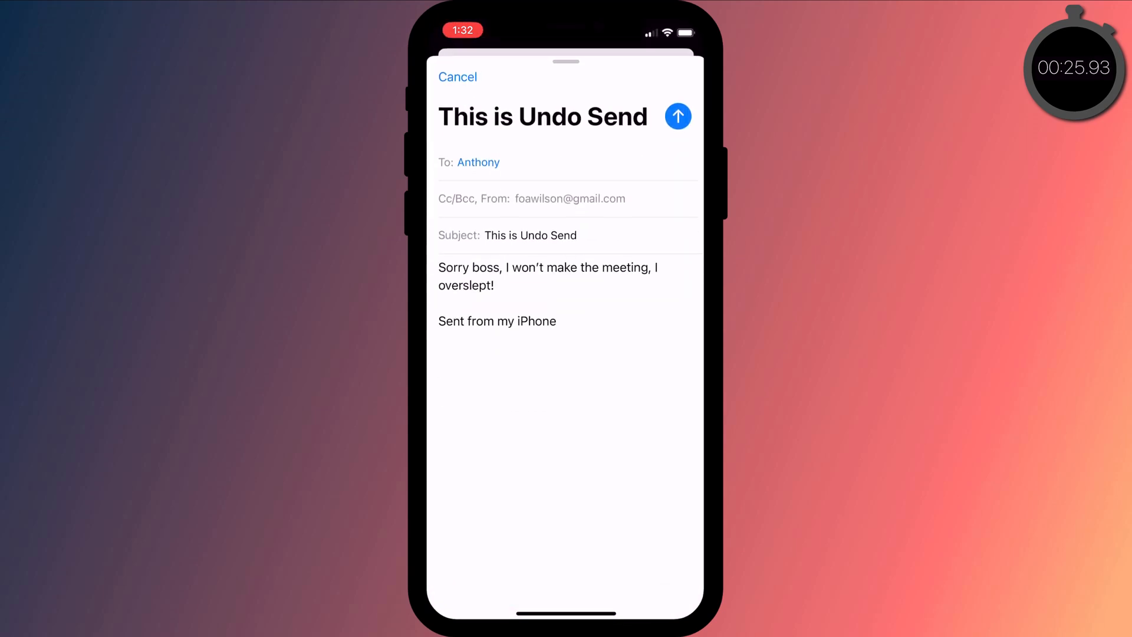
{"action": "left_click", "coordinate": [677, 116]}
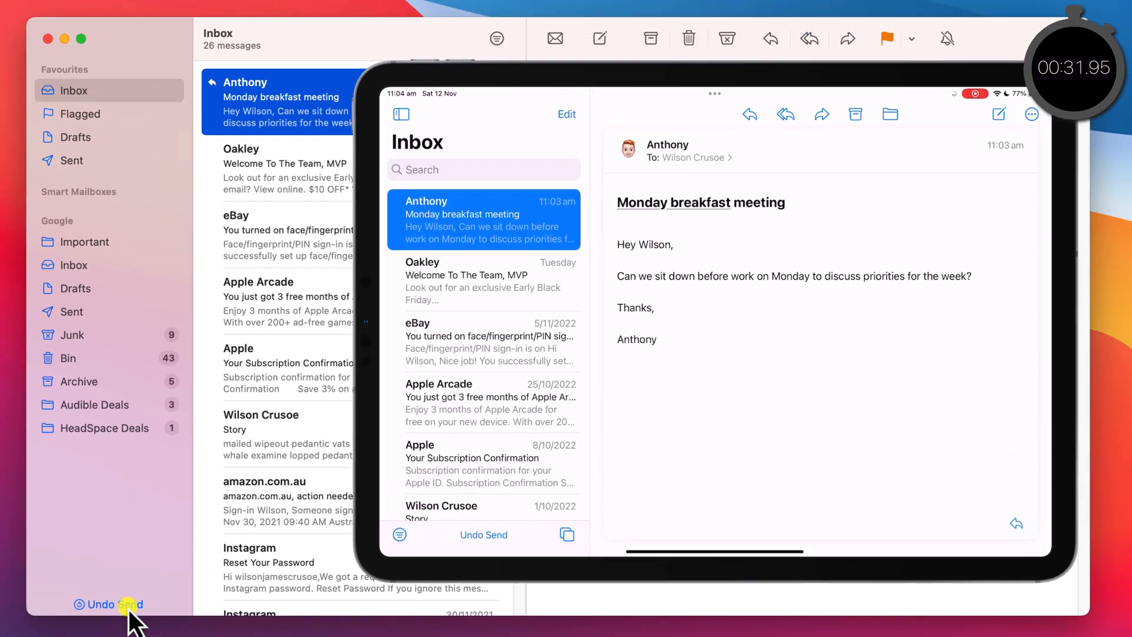
{"action": "left_click", "coordinate": [159, 12]}
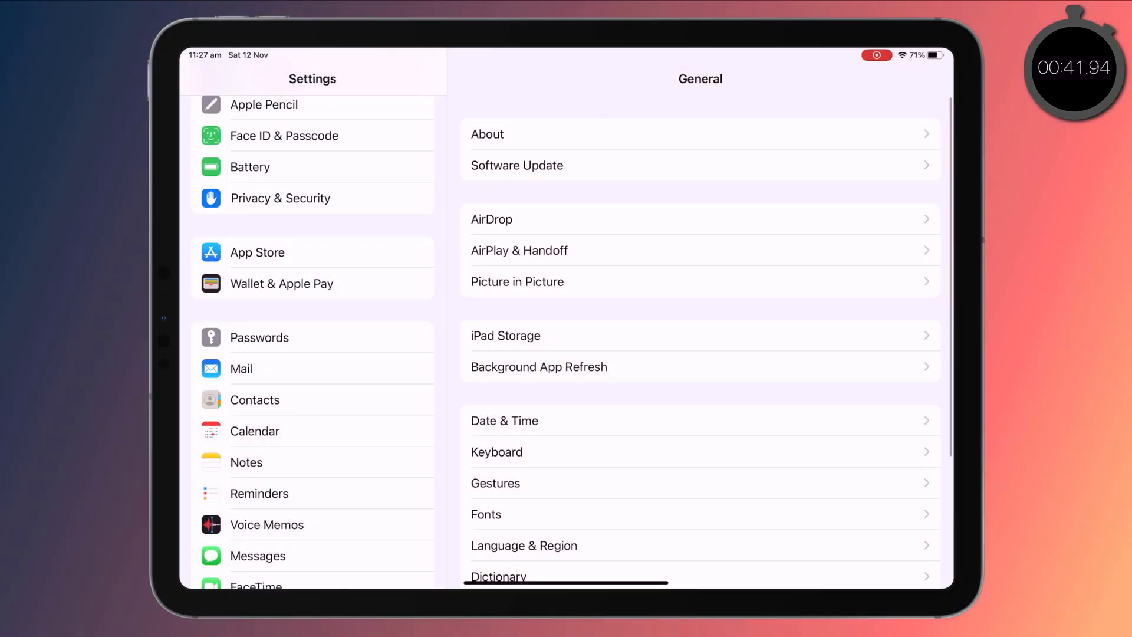
- Go into Mail settings and reach the Undo Send Delay options, currently 10 seconds
{"action": "left_click", "coordinate": [240, 368]}
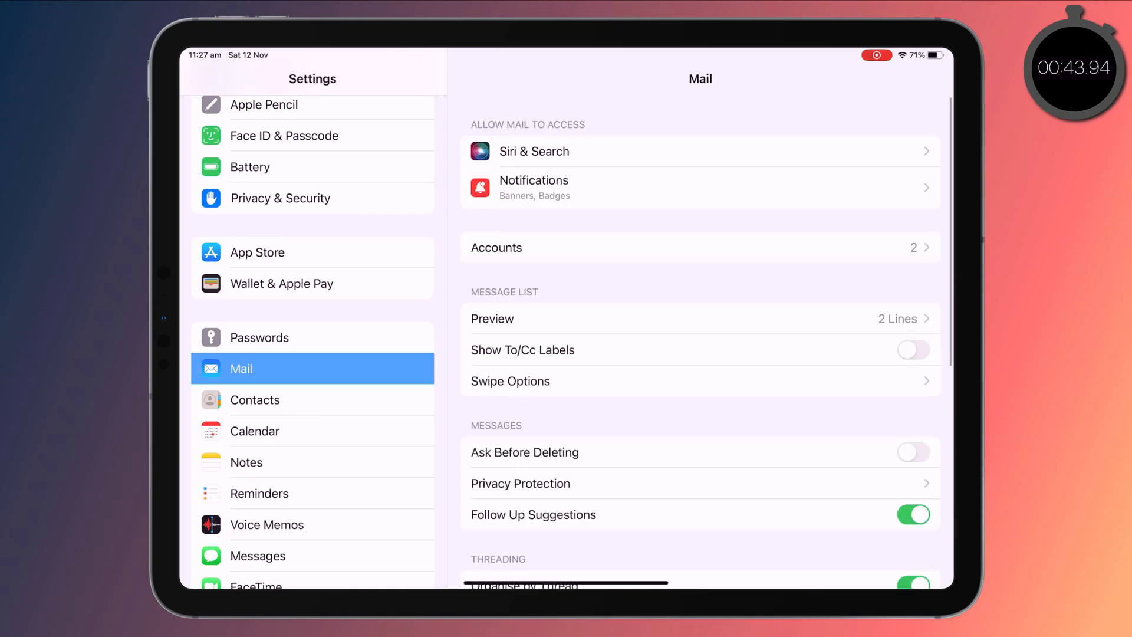
{"action": "scroll", "scroll_direction": "down", "scroll_amount": 3}
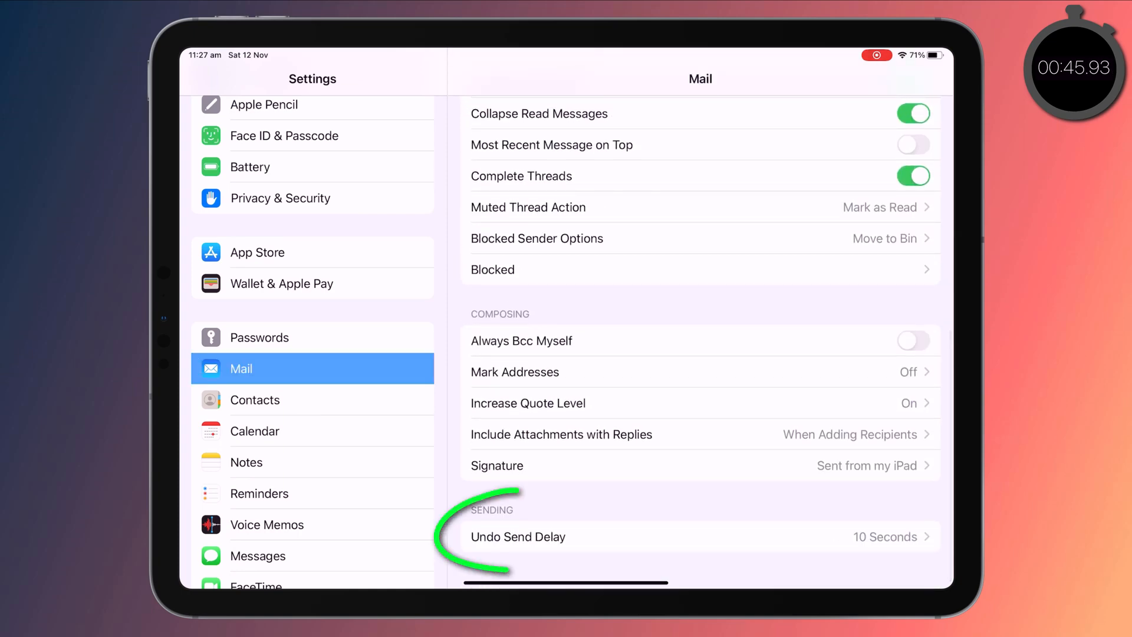
{"action": "left_click", "coordinate": [516, 536]}
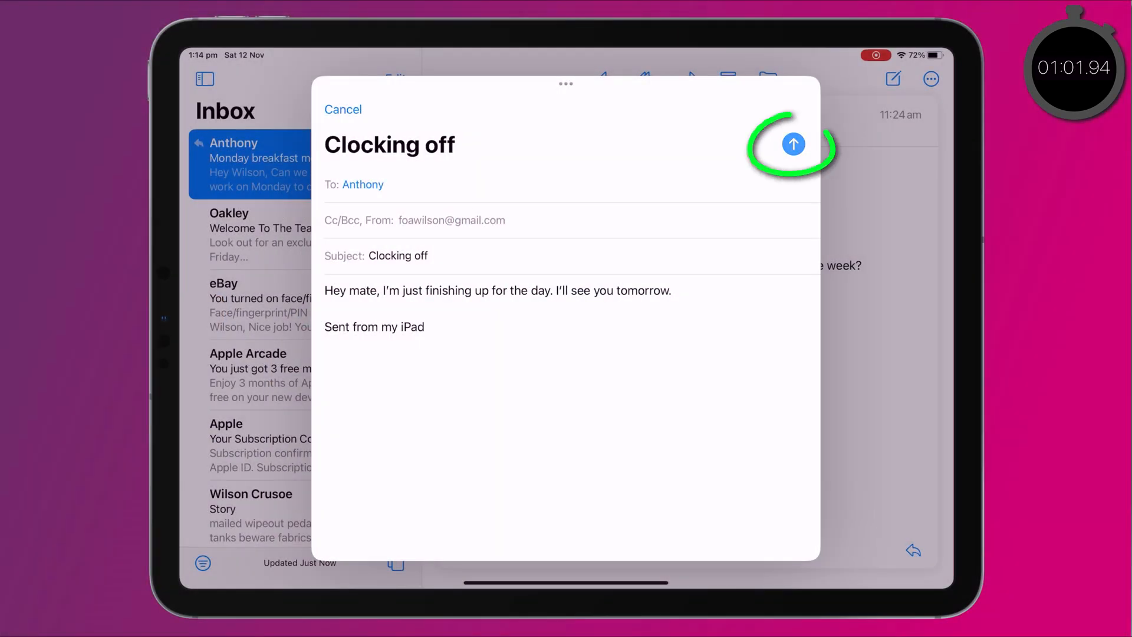
- Schedule the Clocking off email via Send Later for a custom time of 5:00 pm today
{"action": "left_click", "coordinate": [792, 143]}
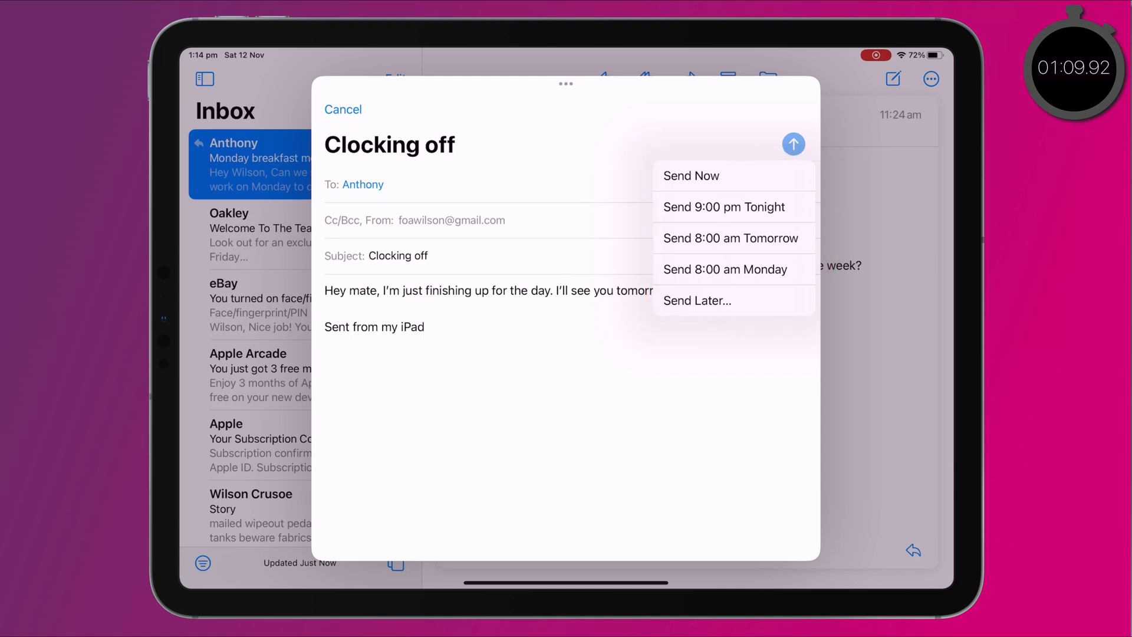
{"action": "left_click", "coordinate": [696, 299]}
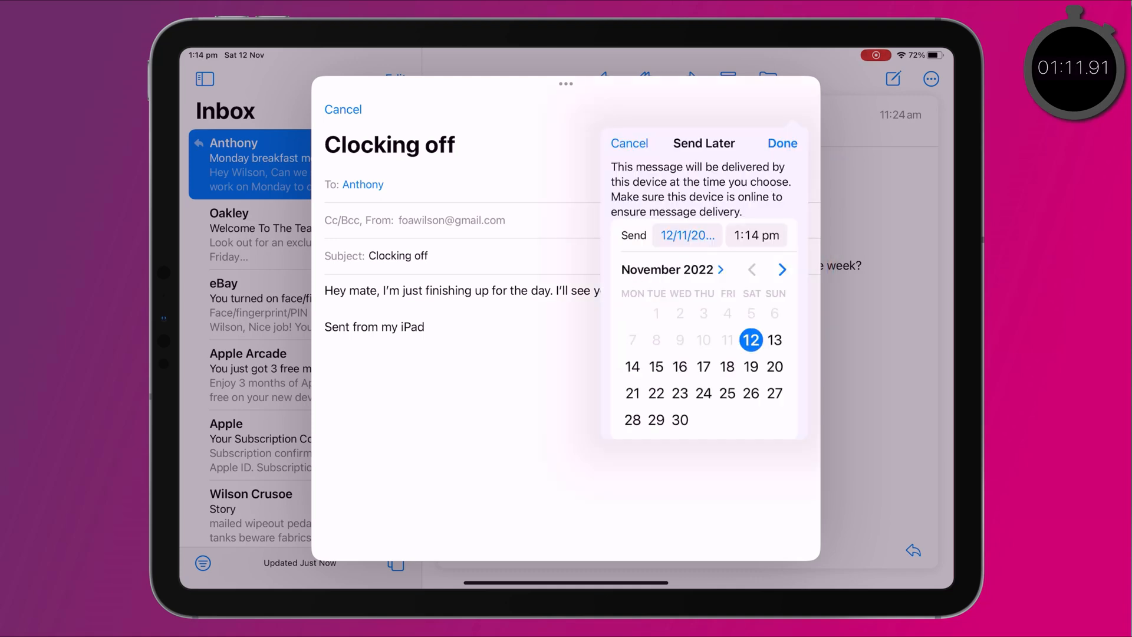
{"action": "left_click", "coordinate": [757, 235]}
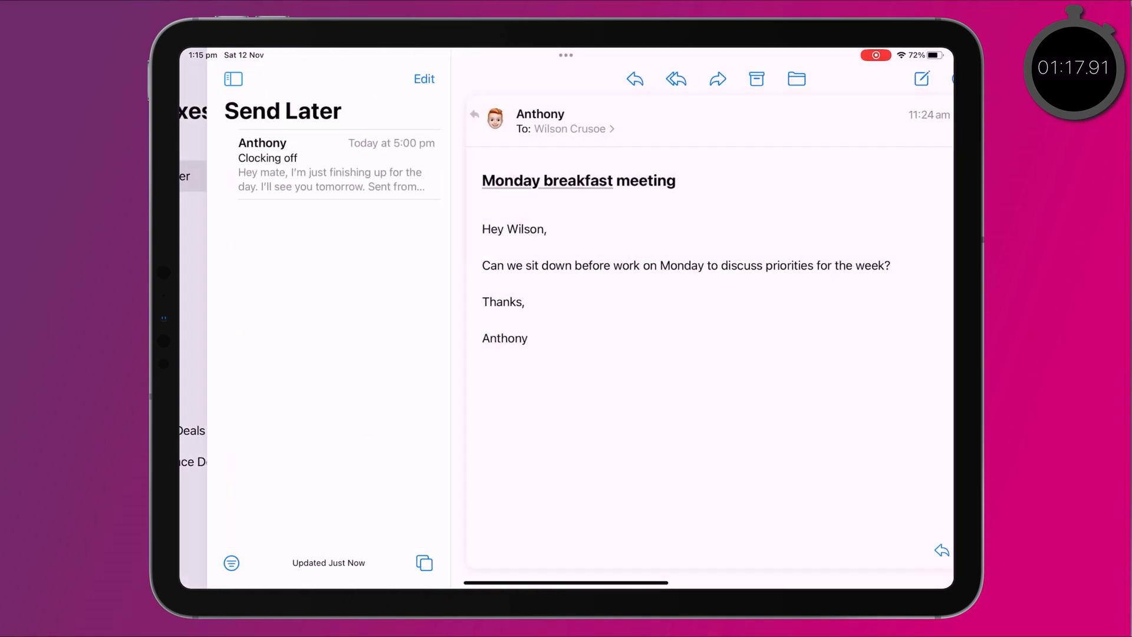
- Edit the scheduled Clocking off email in the Send Later mailbox so it leaves the queue
{"action": "left_click", "coordinate": [298, 163]}
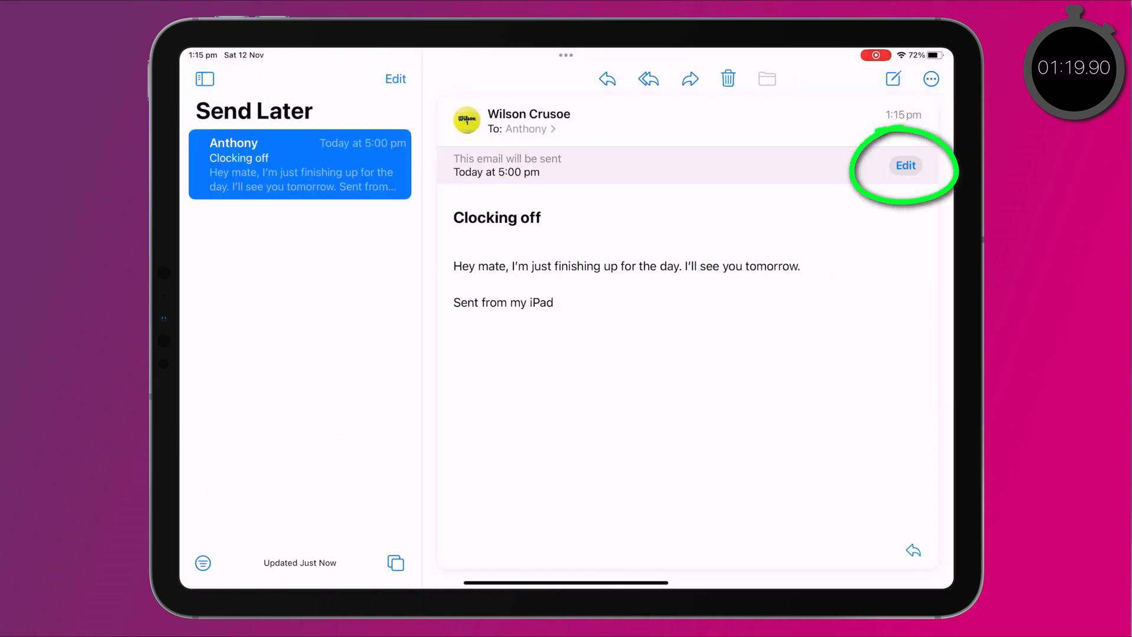
{"action": "left_click", "coordinate": [905, 165]}
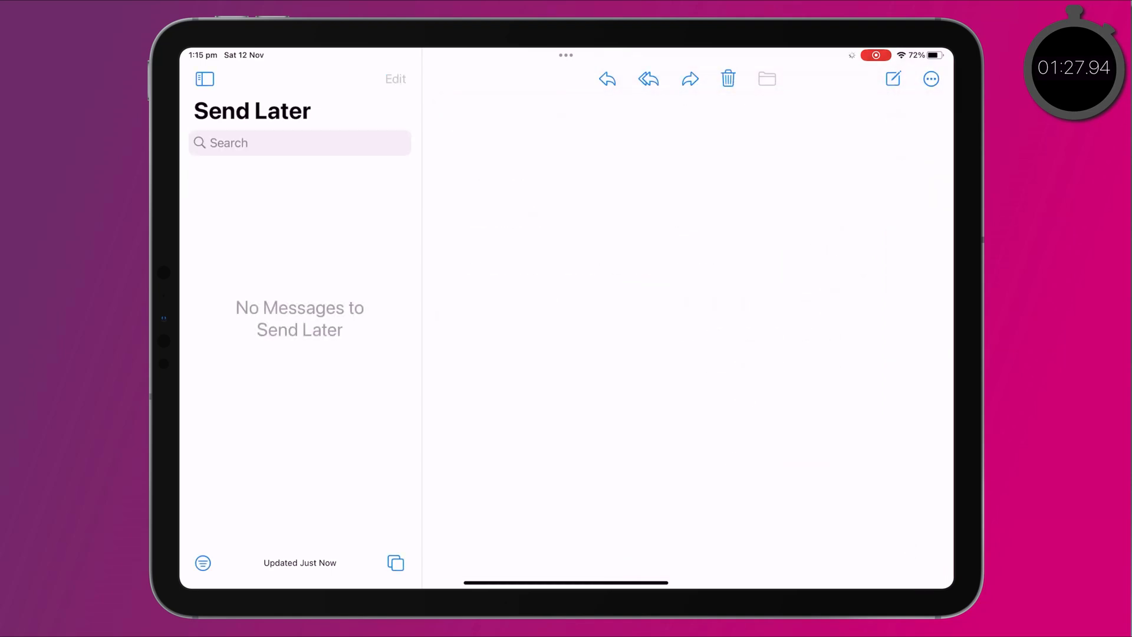
{"action": "left_click", "coordinate": [298, 164]}
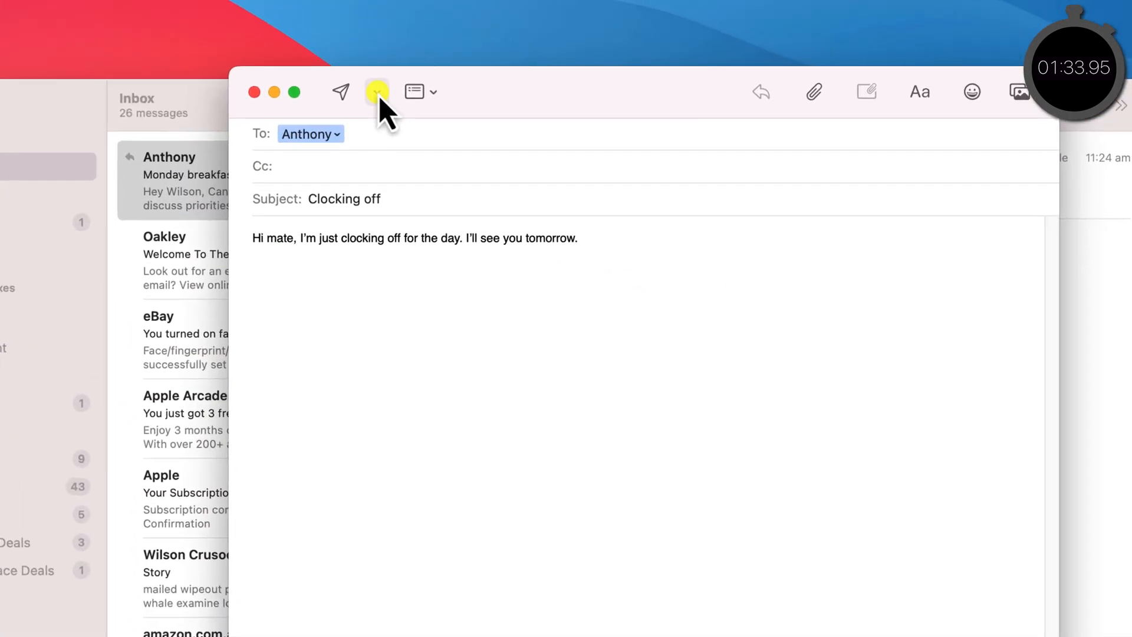
- Choose Send Later from the Send button's dropdown in the Mac compose window
{"action": "left_click", "coordinate": [376, 92]}
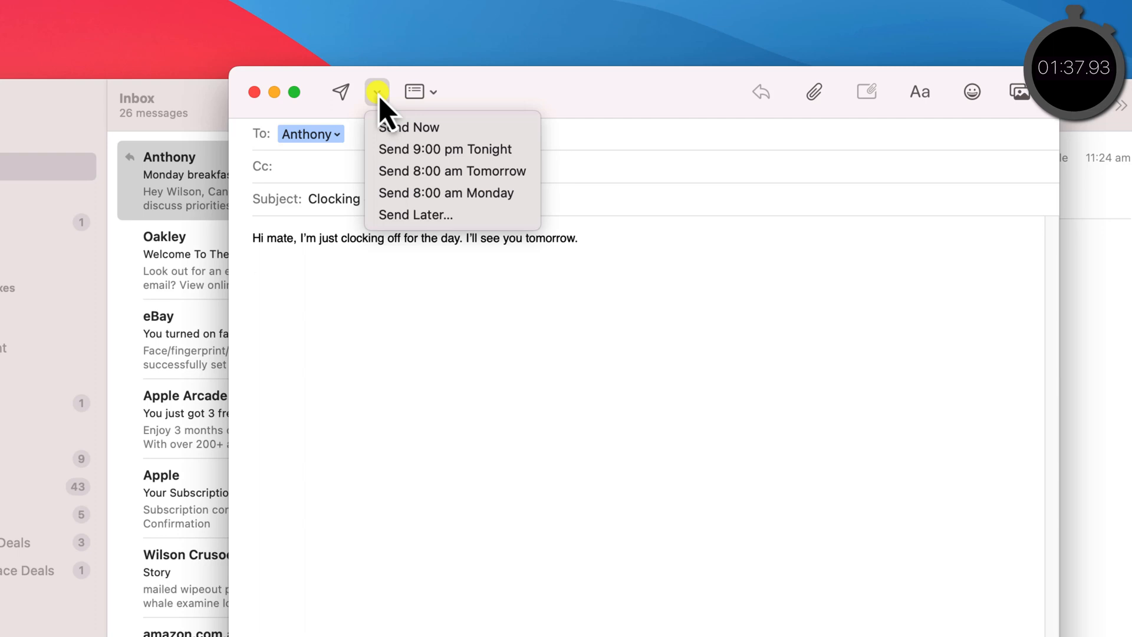
{"action": "mouse_move", "coordinate": [451, 215]}
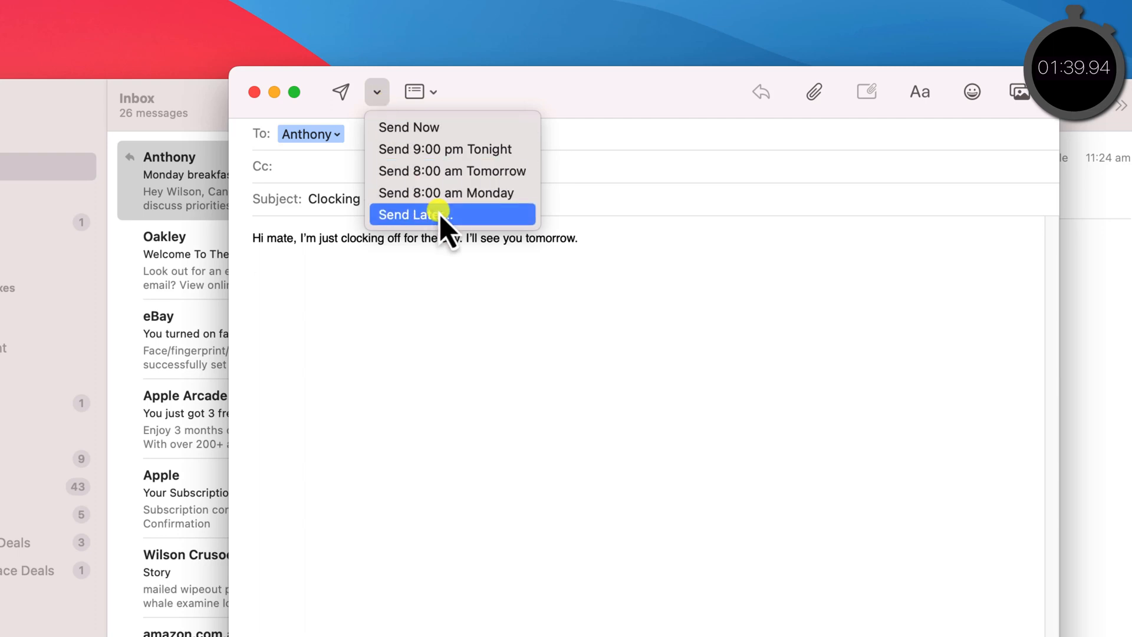
{"action": "left_click", "coordinate": [412, 213]}
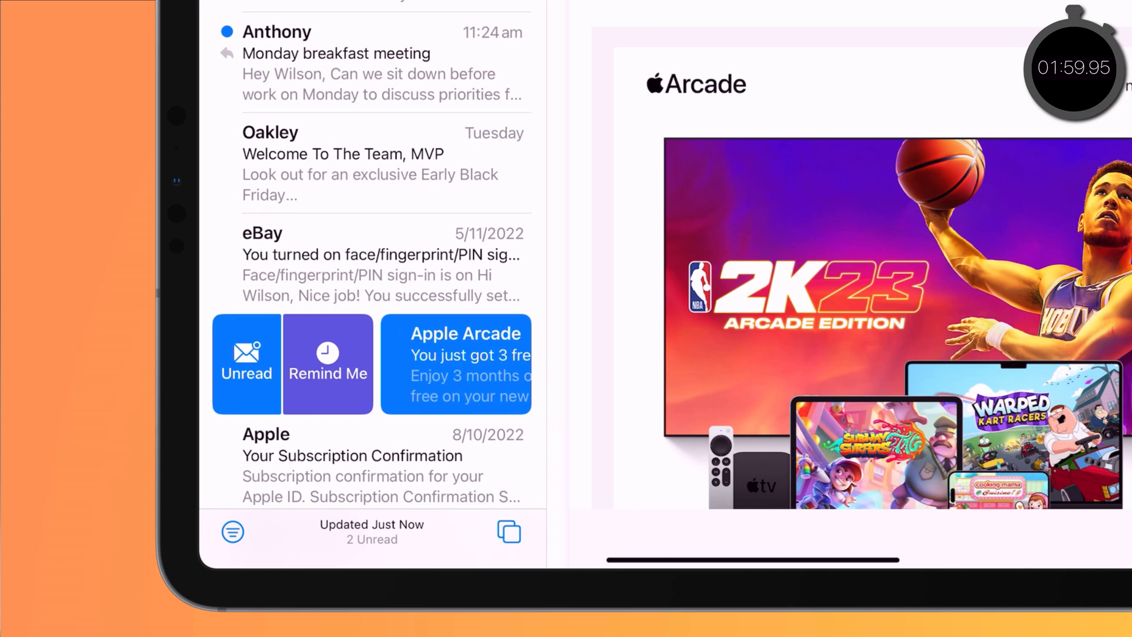
- Set a Remind Me for the Apple Arcade email for 2:00 pm today and view the Remind Me mailbox
{"action": "left_click", "coordinate": [327, 364]}
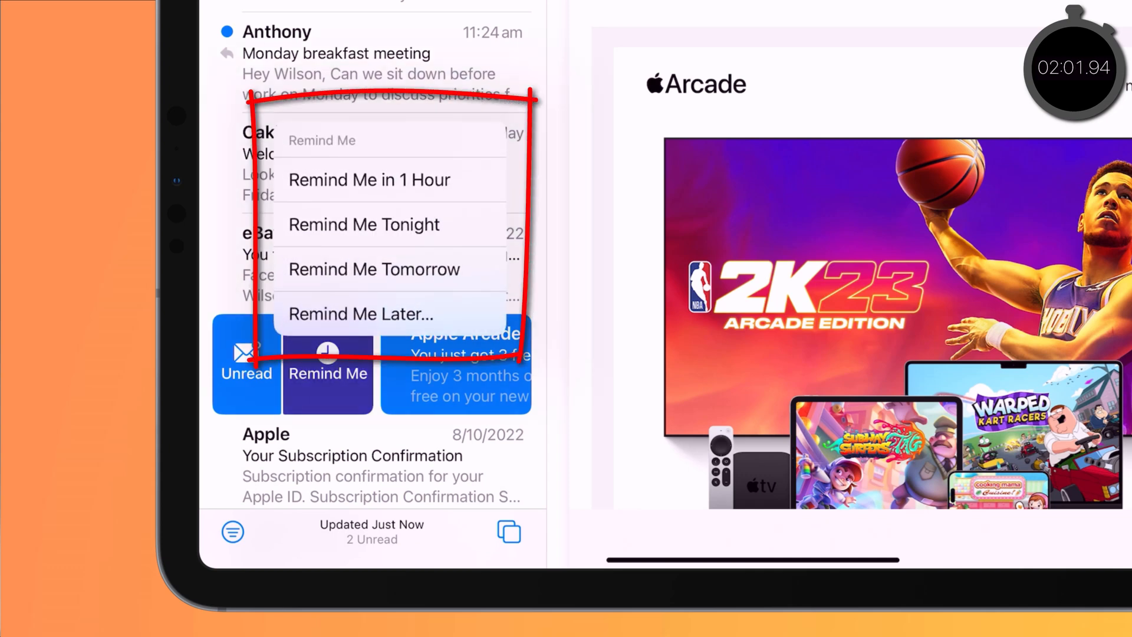
{"action": "left_click", "coordinate": [358, 314]}
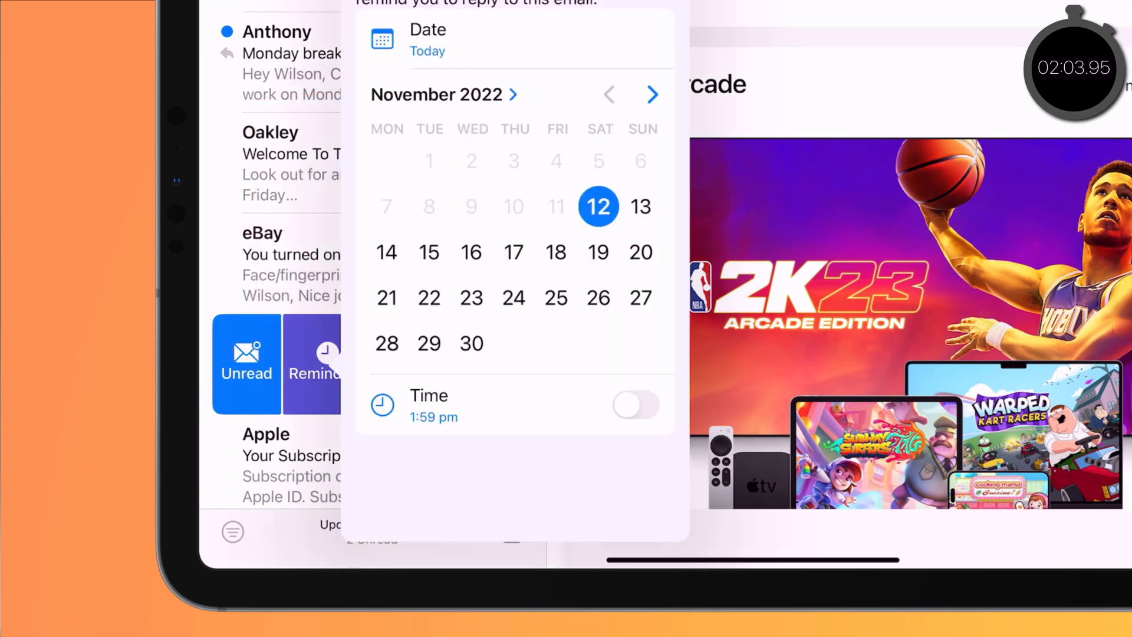
{"action": "left_click", "coordinate": [634, 405]}
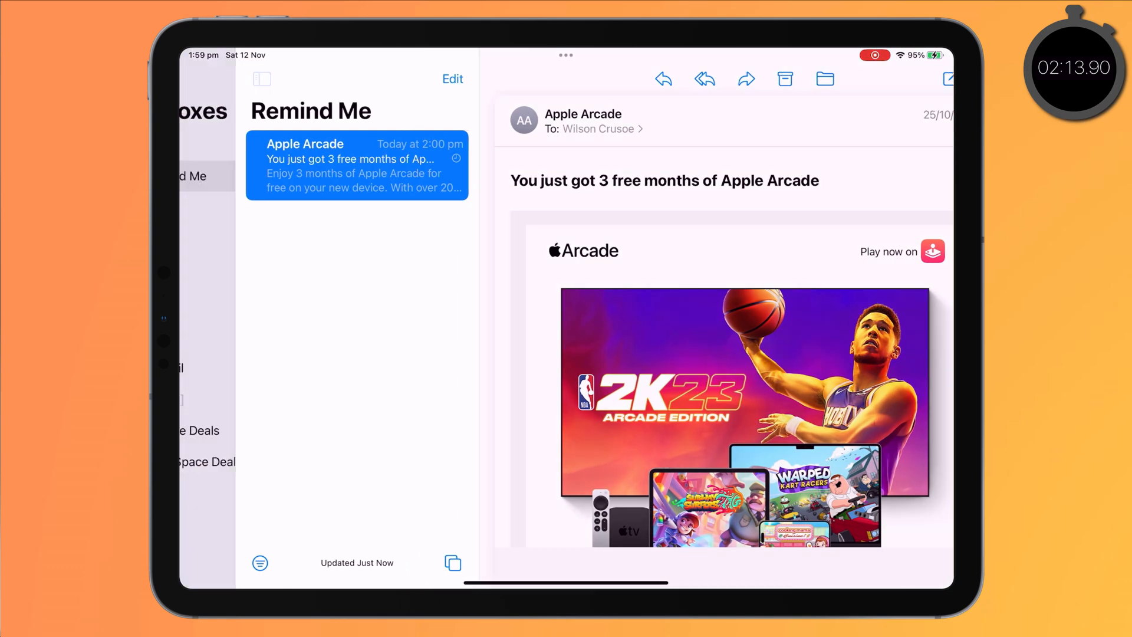
{"action": "left_click", "coordinate": [262, 79]}
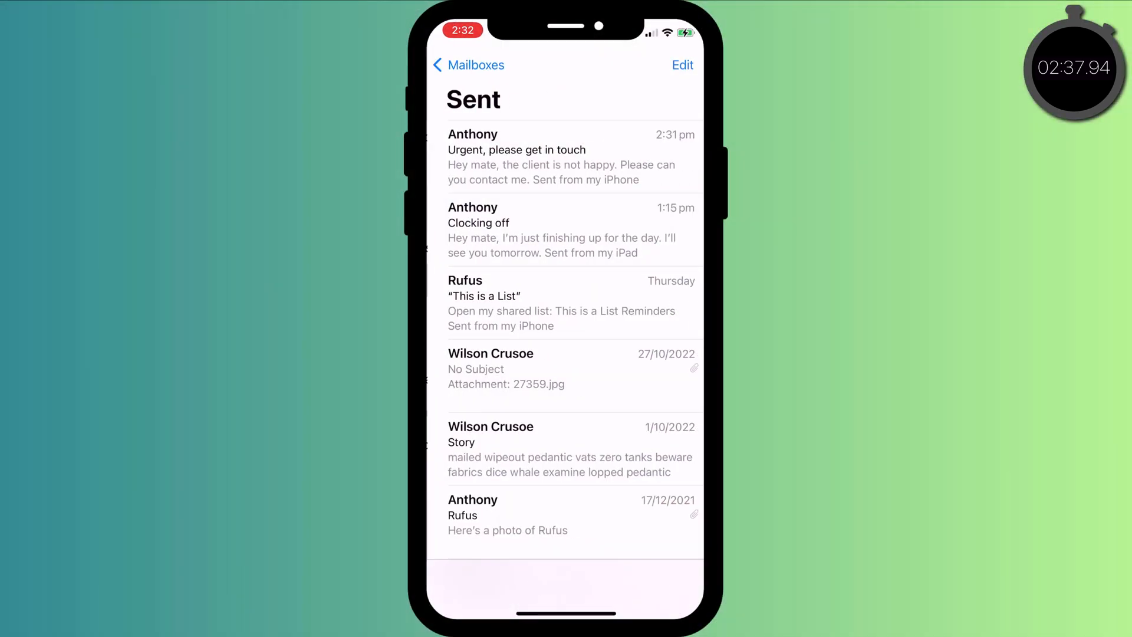
- View the sent 'Urgent, please get in touch' email and start a Follow Up on it
{"action": "left_click", "coordinate": [564, 156]}
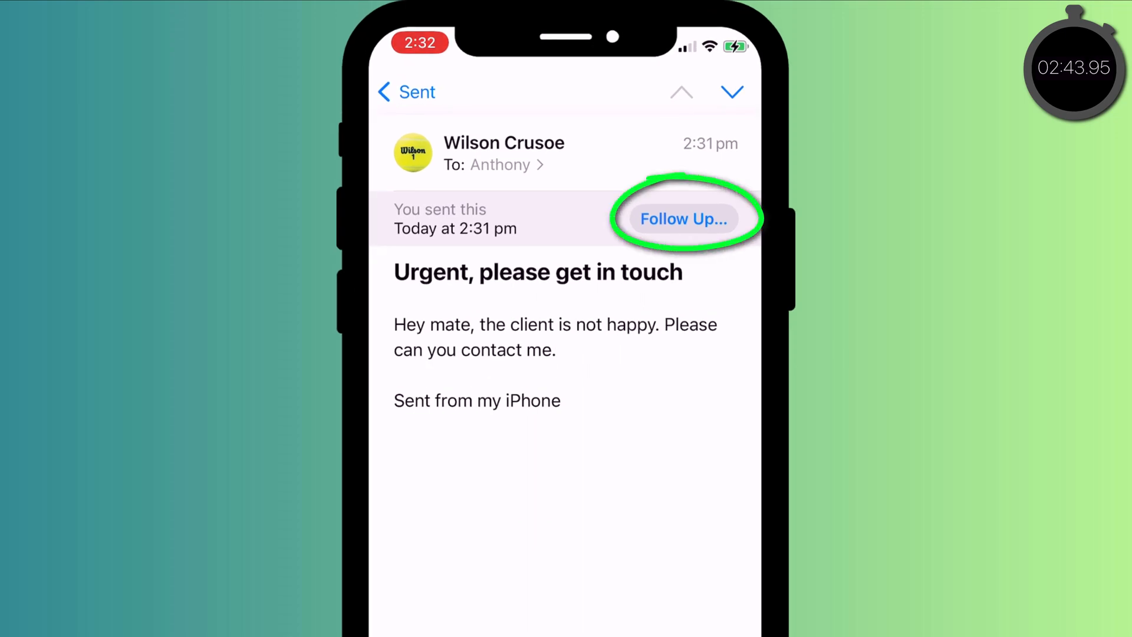
{"action": "left_click", "coordinate": [681, 219]}
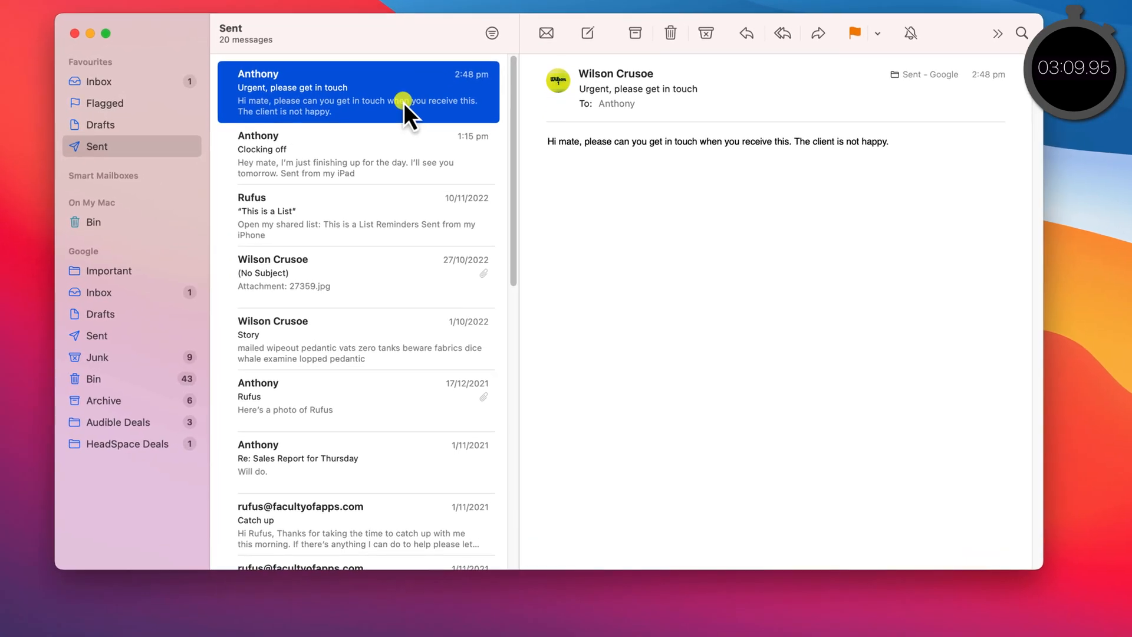
- Ignore the follow-up for the urgent sent email, then begin searching for 'wilton'
{"action": "right_click", "coordinate": [404, 102]}
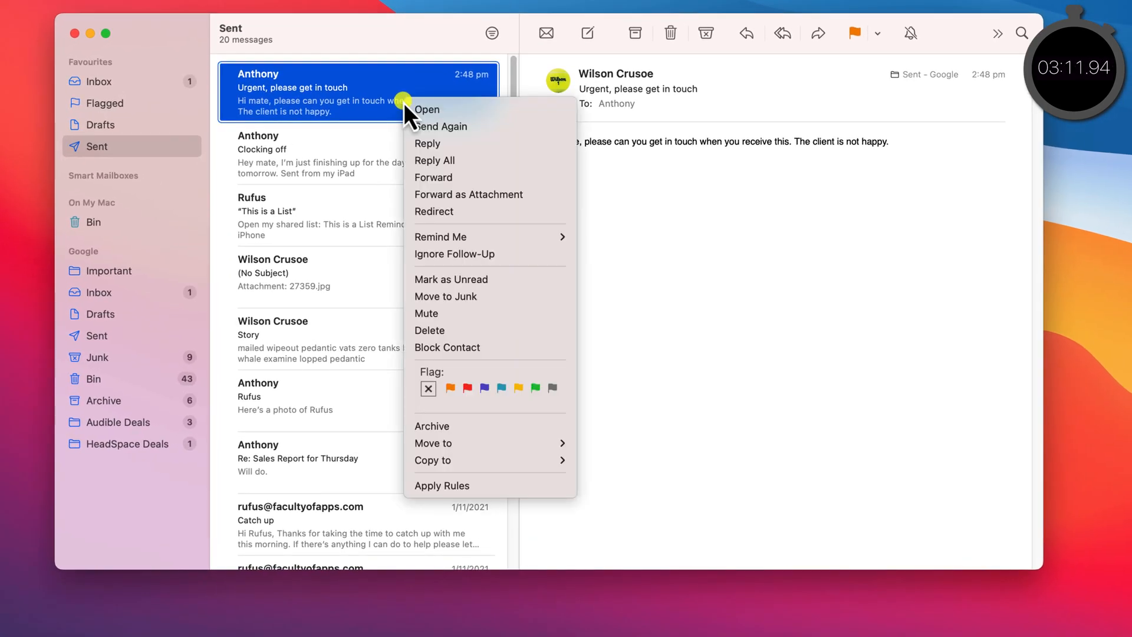
{"action": "mouse_move", "coordinate": [524, 253]}
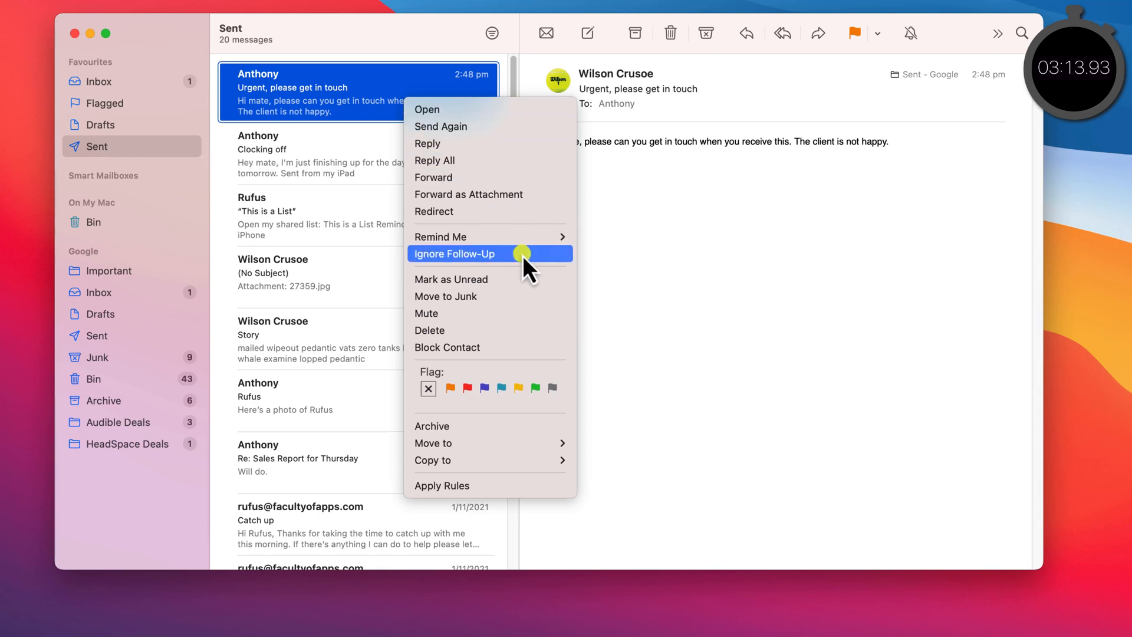
{"action": "type", "text": "wilton"}
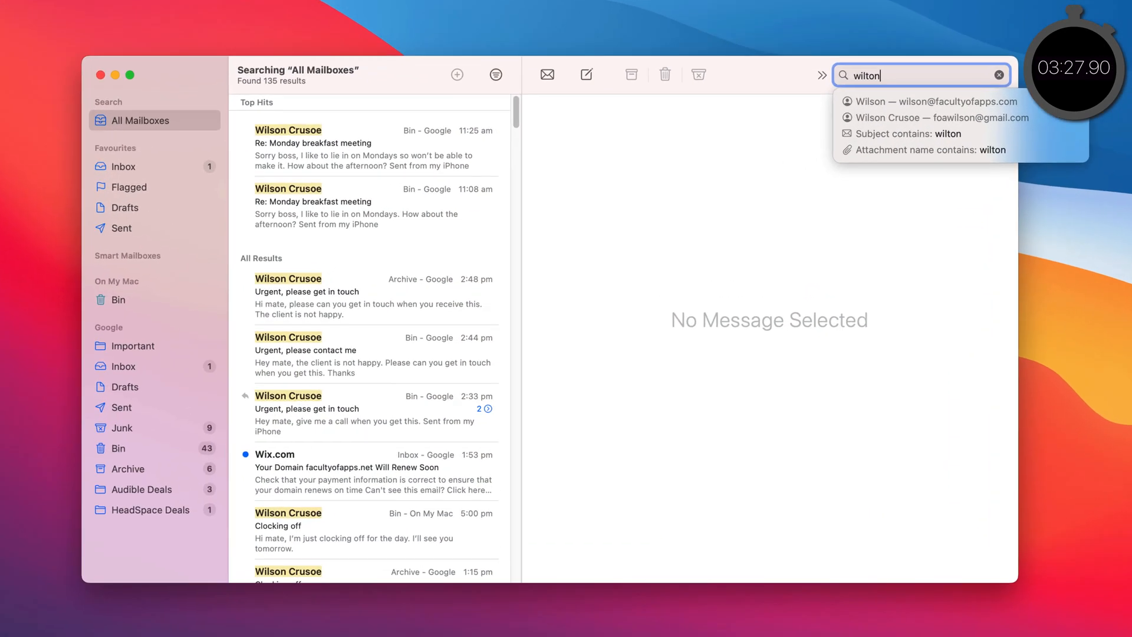
- Search all mailboxes for 'all emails from wilton sent tod' and pick a suggestion
{"action": "type", "text": "all emails from wilton sent tod"}
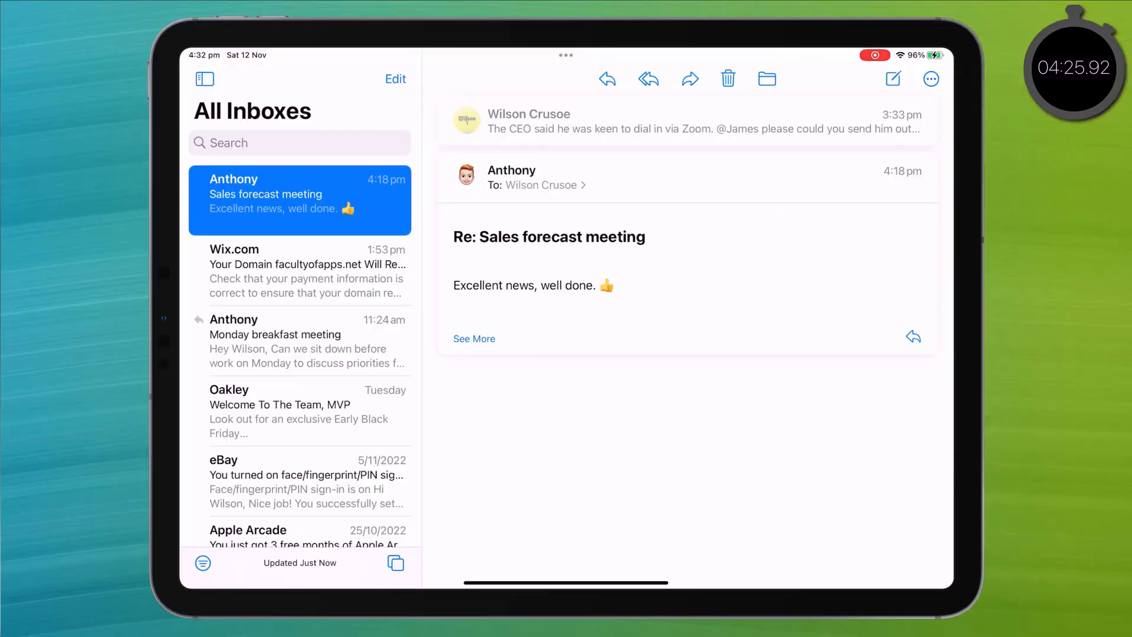
{"action": "left_click", "coordinate": [204, 79]}
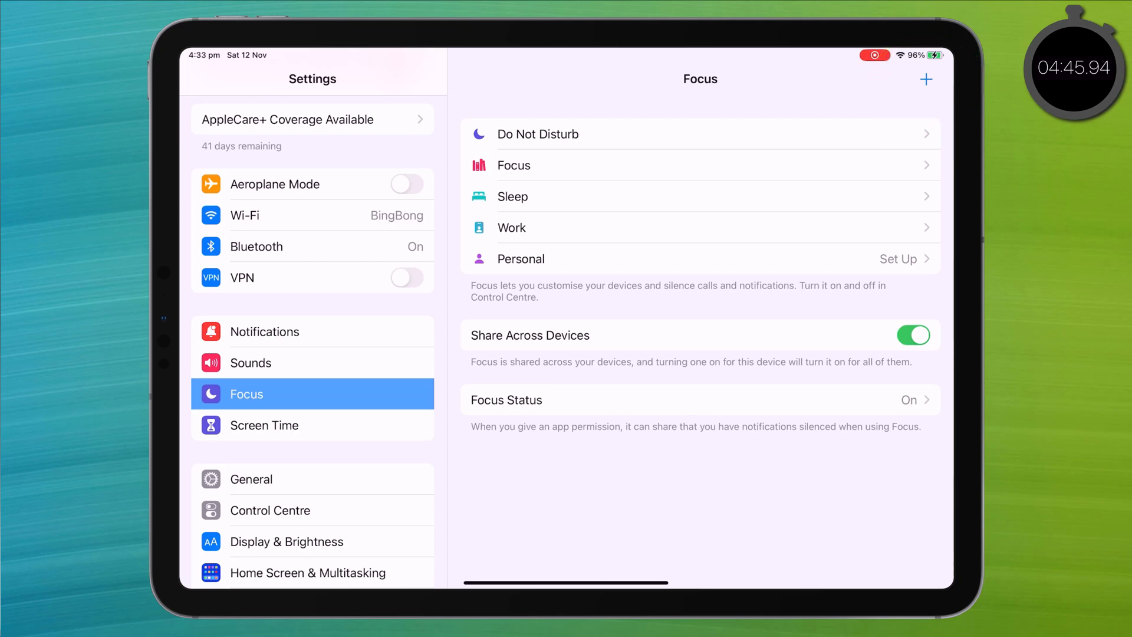
- In the Work Focus settings, add a Focus Filter and choose Mail
{"action": "left_click", "coordinate": [510, 228]}
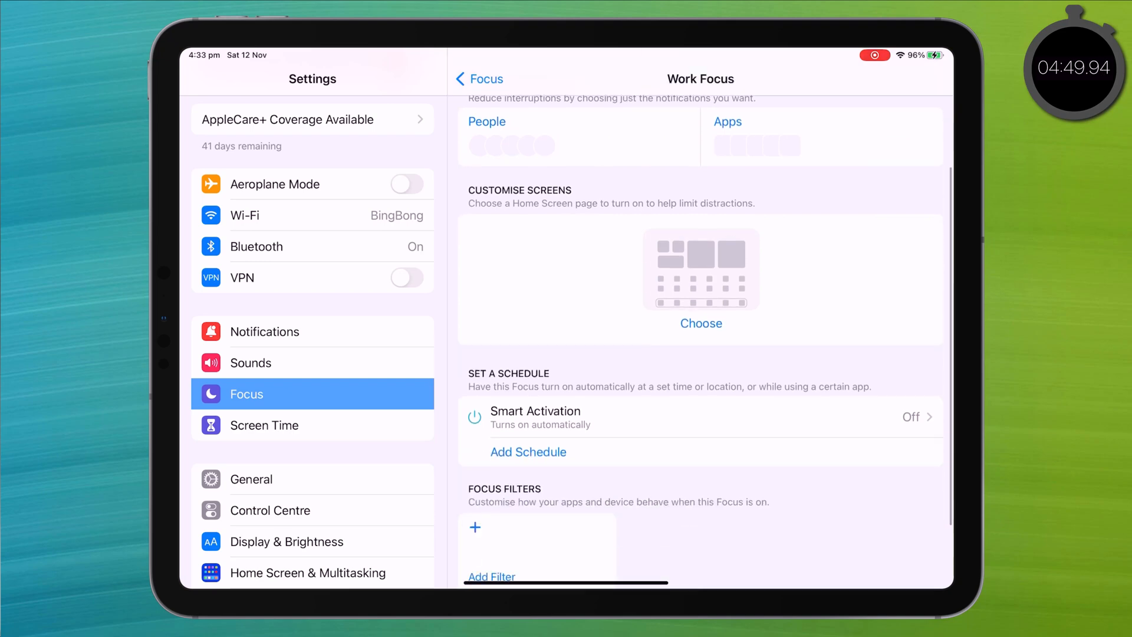
{"action": "scroll", "scroll_direction": "down", "scroll_amount": 3}
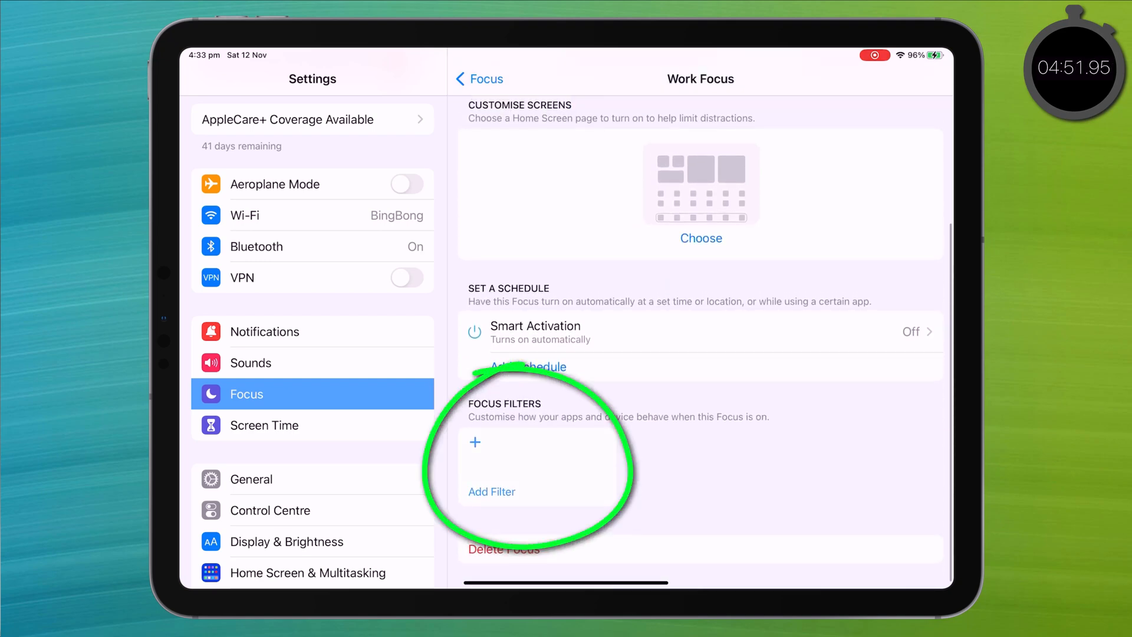
{"action": "left_click", "coordinate": [491, 491]}
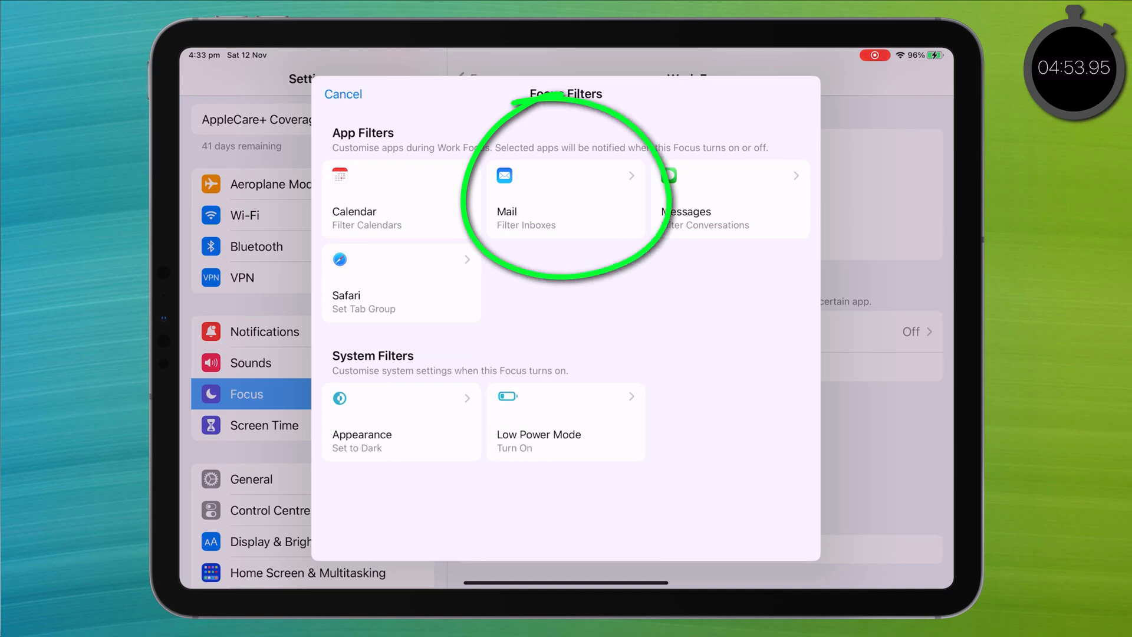
{"action": "left_click", "coordinate": [564, 198]}
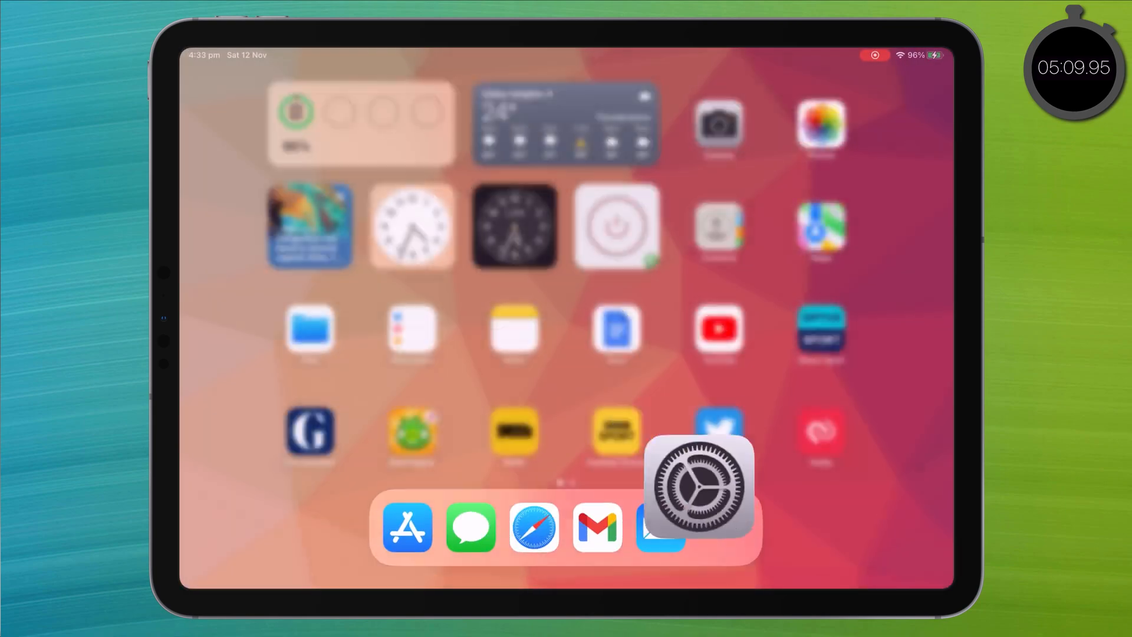
- Back in Mail, enable Work Focus and toggle the Filtered by Focus bar off and on
{"action": "left_click", "coordinate": [658, 528]}
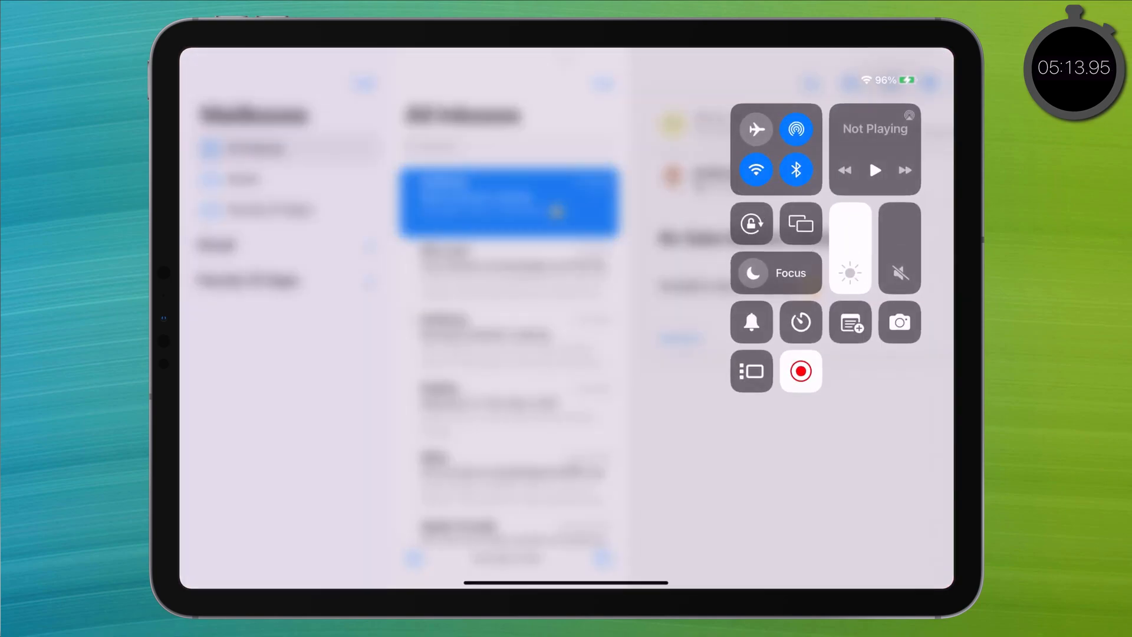
{"action": "left_click", "coordinate": [776, 273]}
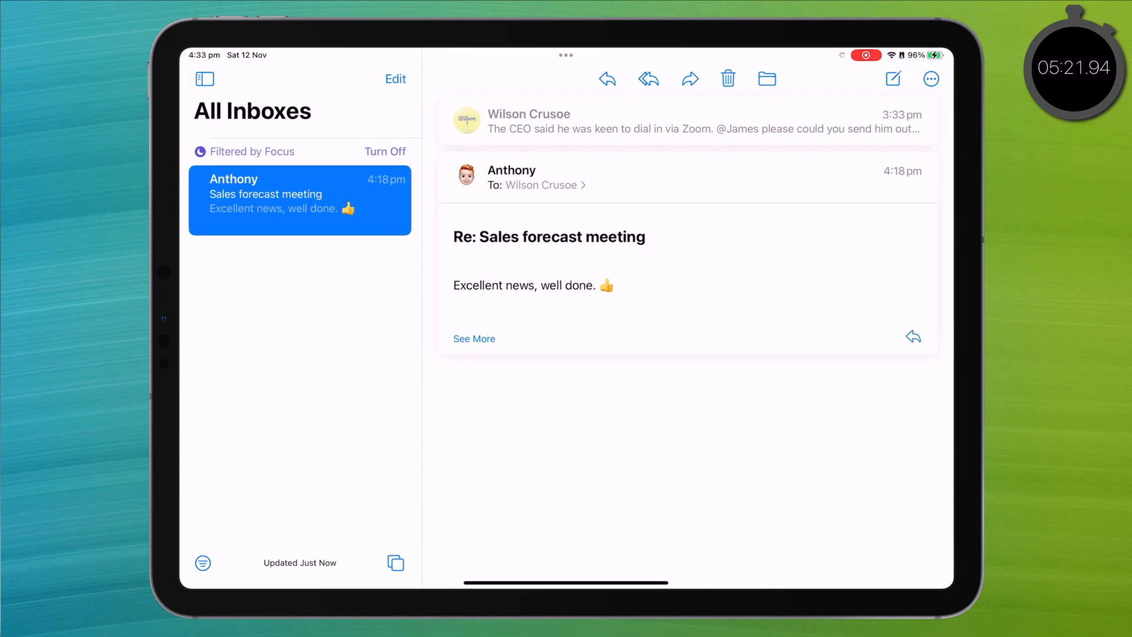
{"action": "left_click", "coordinate": [385, 151]}
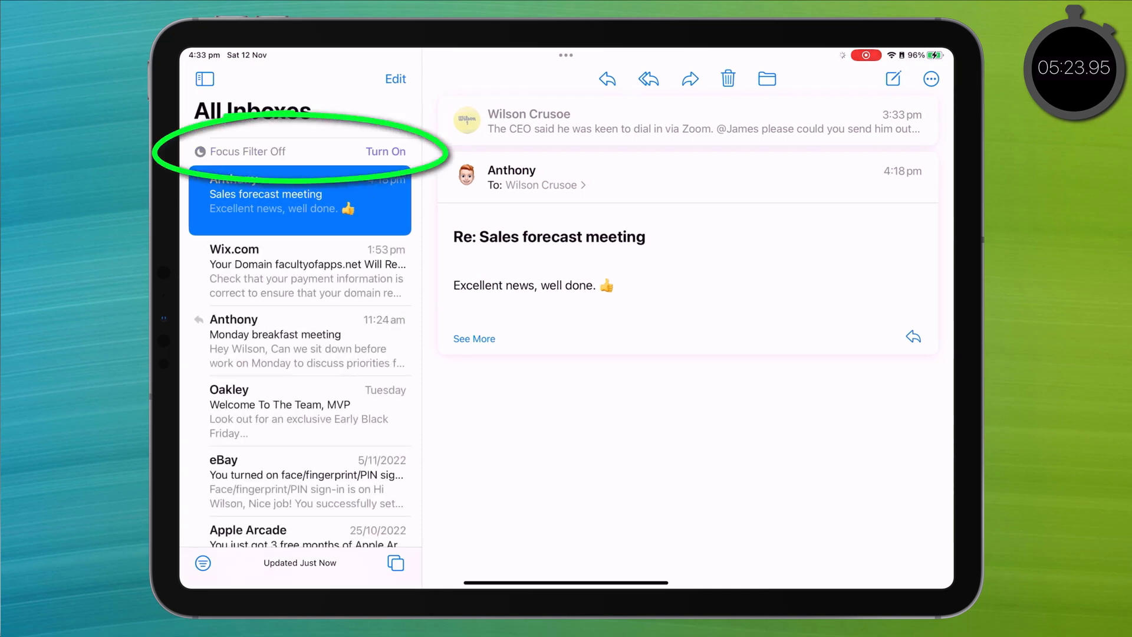
{"action": "left_click", "coordinate": [385, 151]}
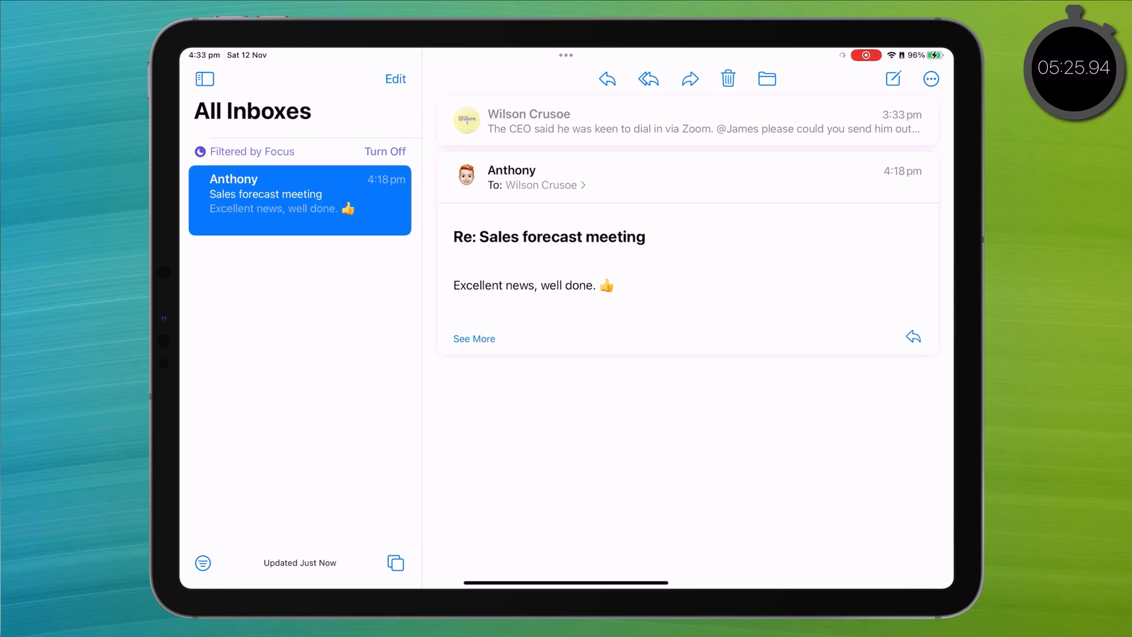